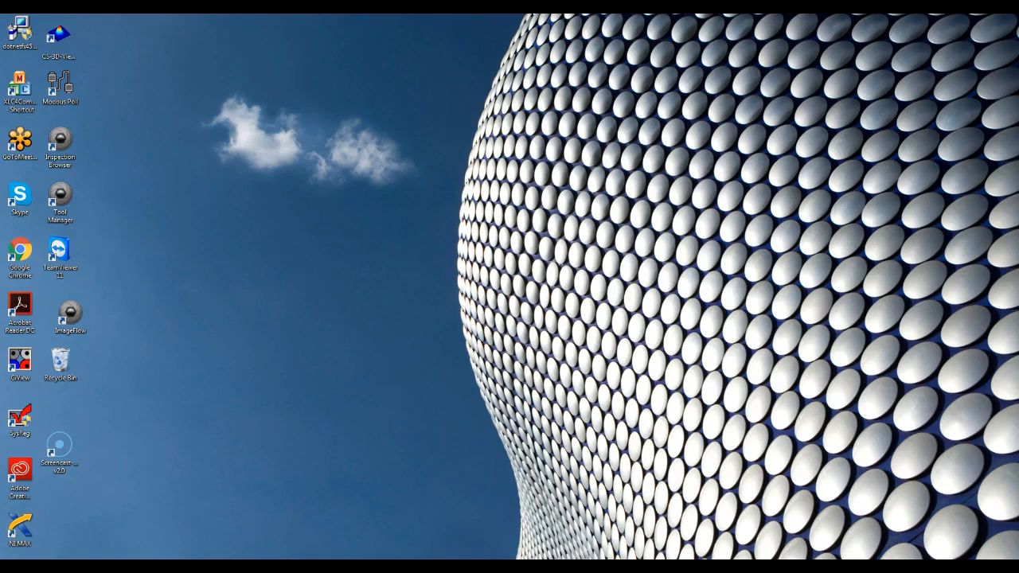
Launch NI MAX and expand Devices and Interfaces and Network Devices to show the Basler camera
left_click(19, 523)
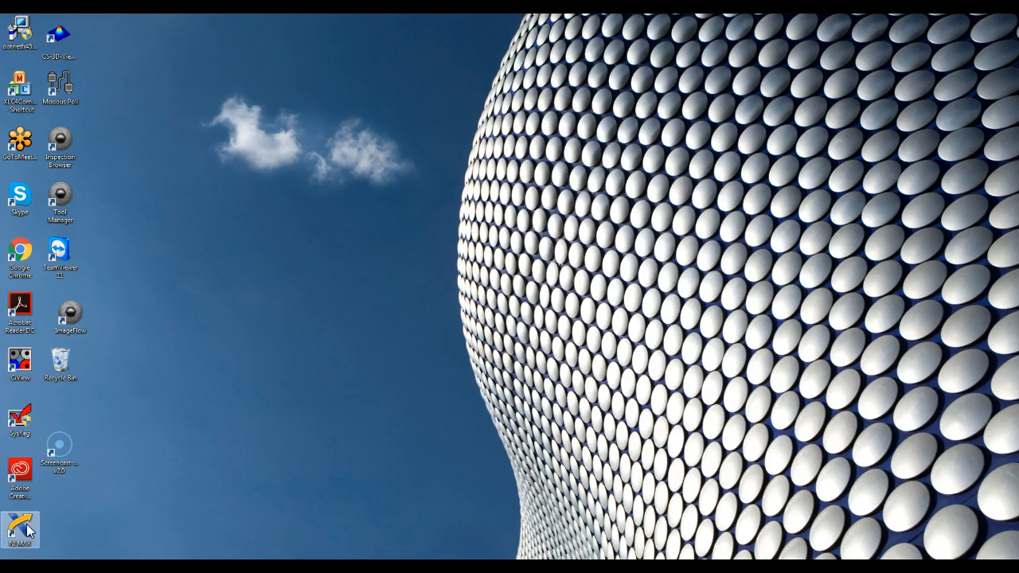
double_click(18, 533)
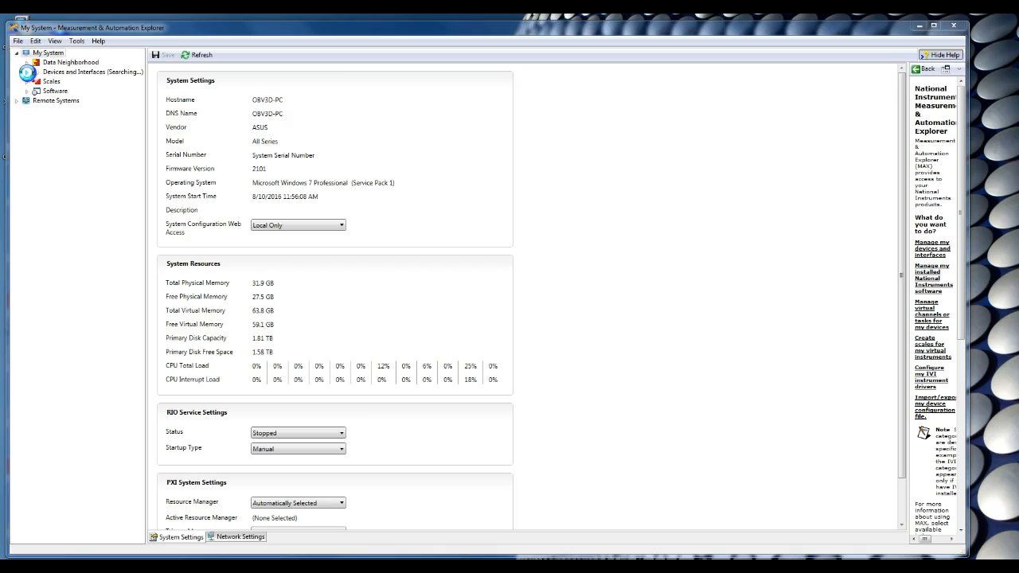
left_click(26, 72)
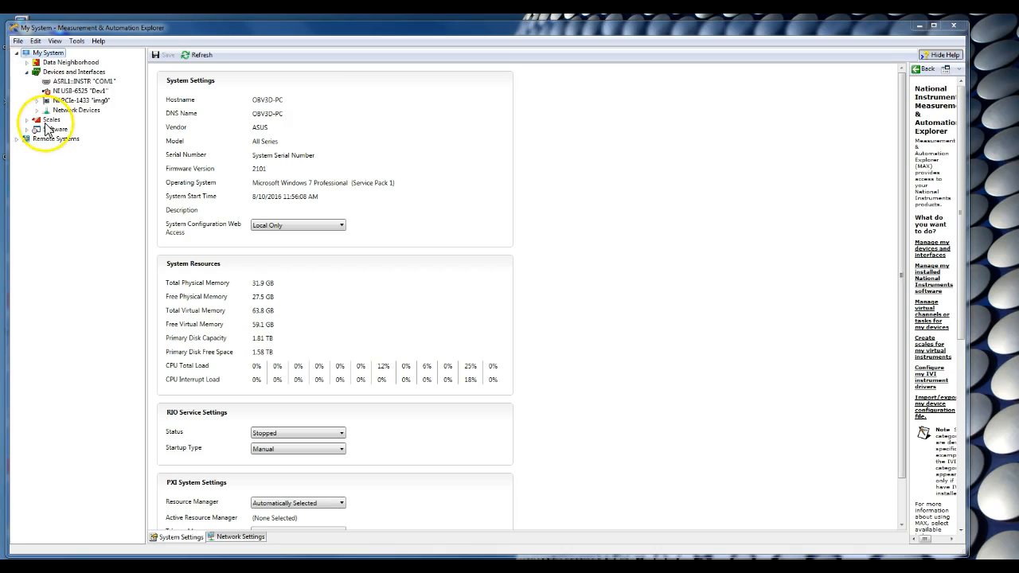
left_click(36, 109)
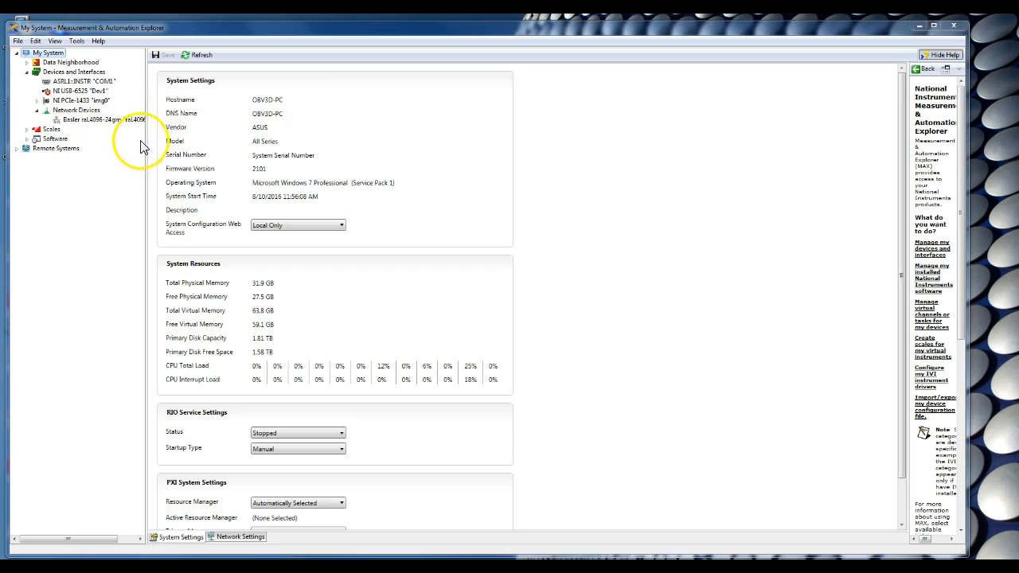
mouse_move(153, 140)
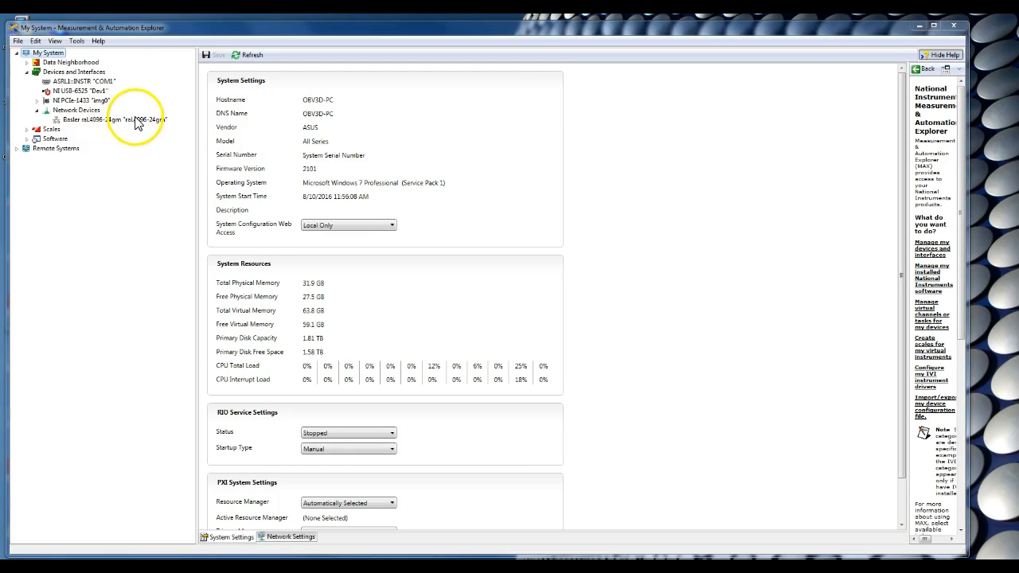
Select the Basler raL4096-24gm camera and view its Height attribute description
left_click(107, 119)
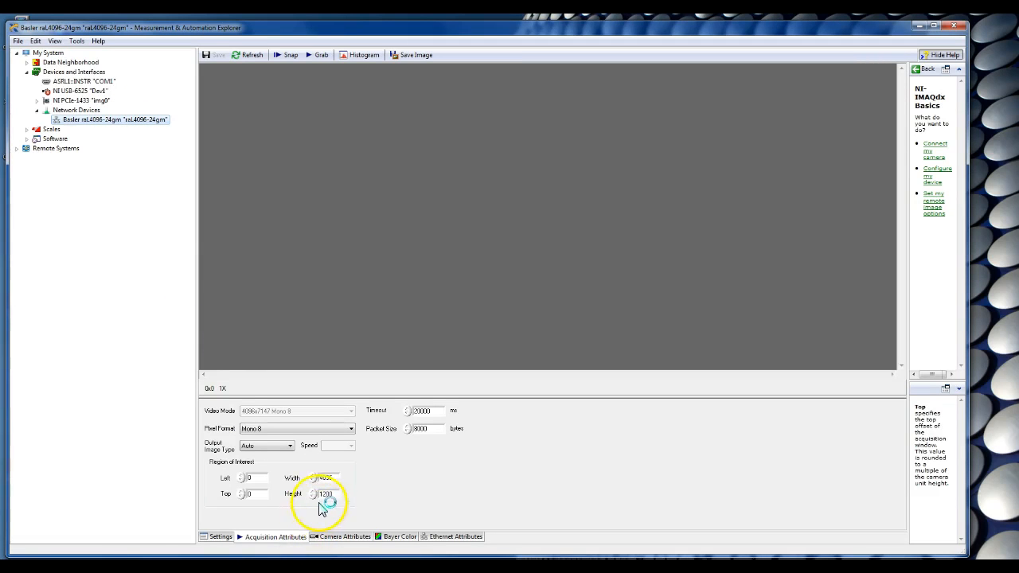
left_click(327, 497)
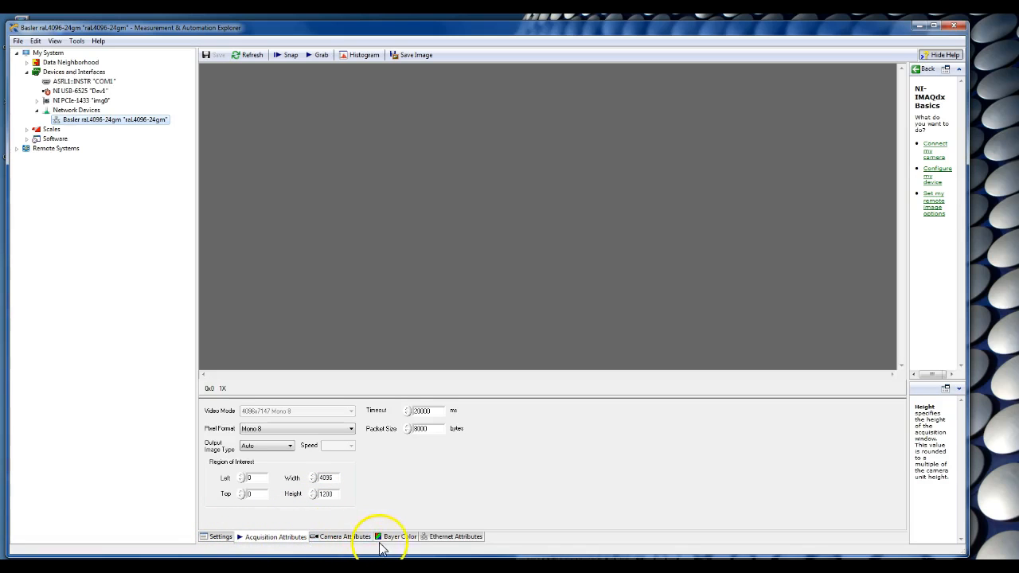
mouse_move(526, 534)
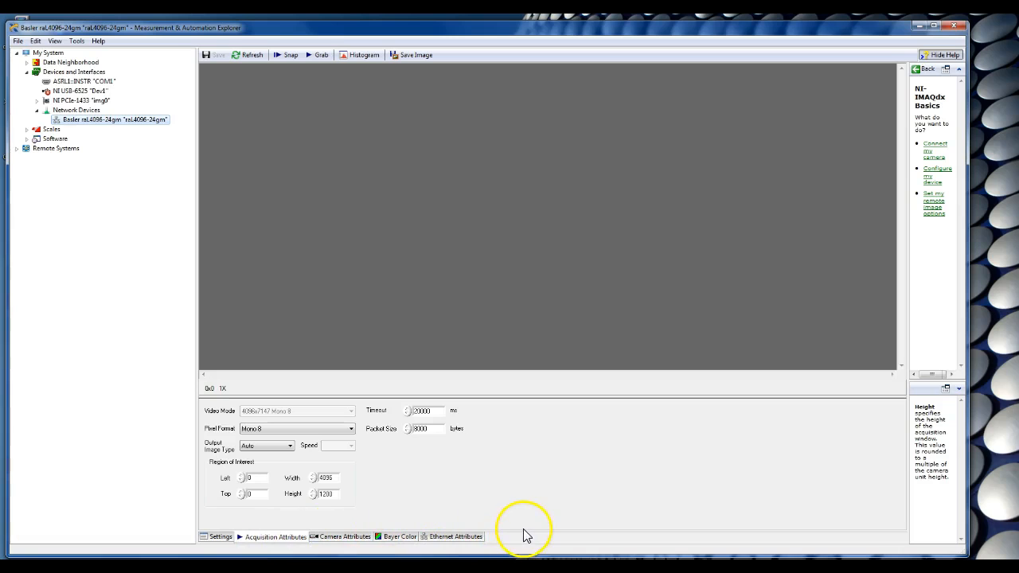
mouse_move(268, 539)
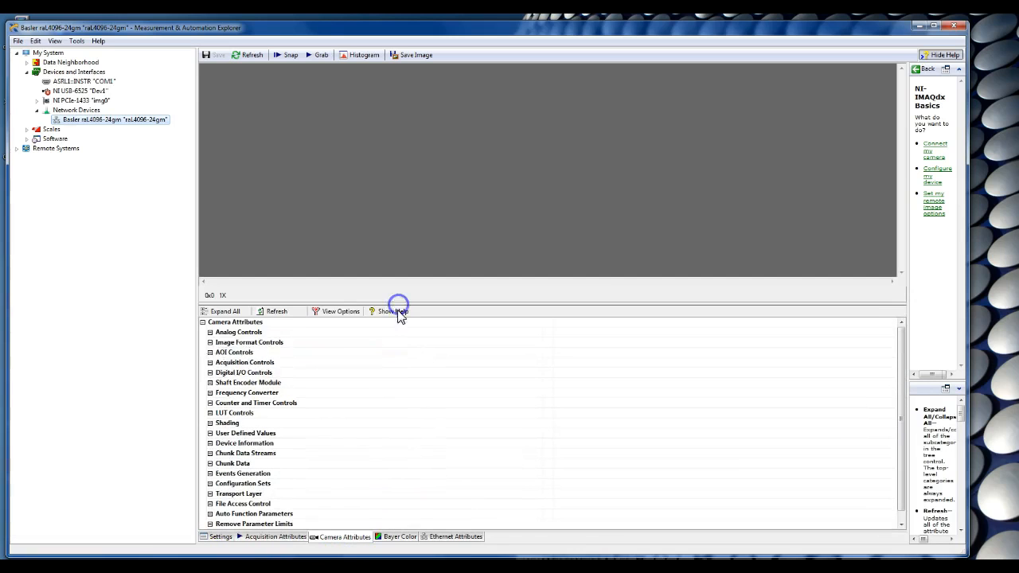
Expand Acquisition Controls and set Trigger Selector to Acquisition Start
left_click(210, 362)
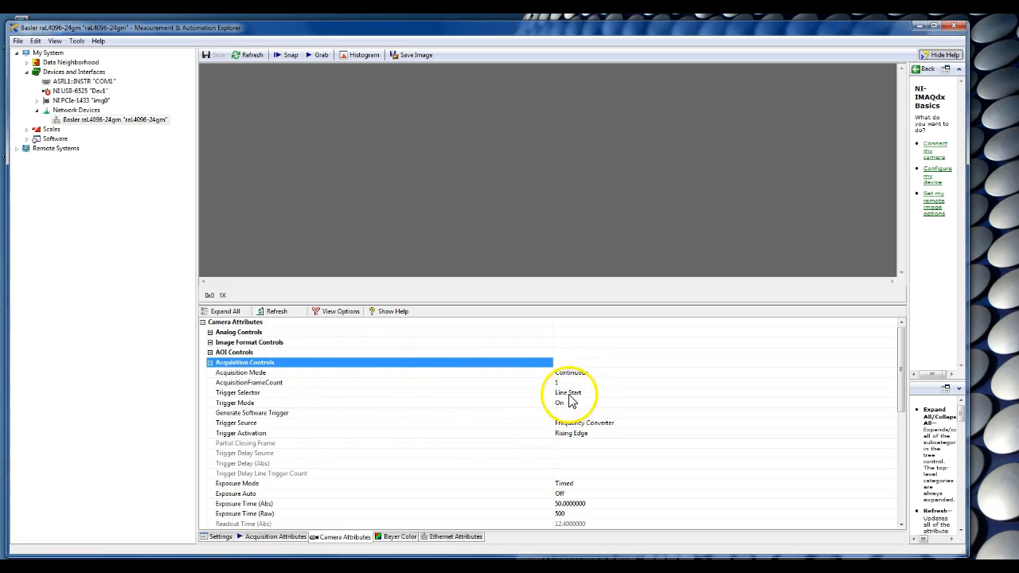
left_click(570, 392)
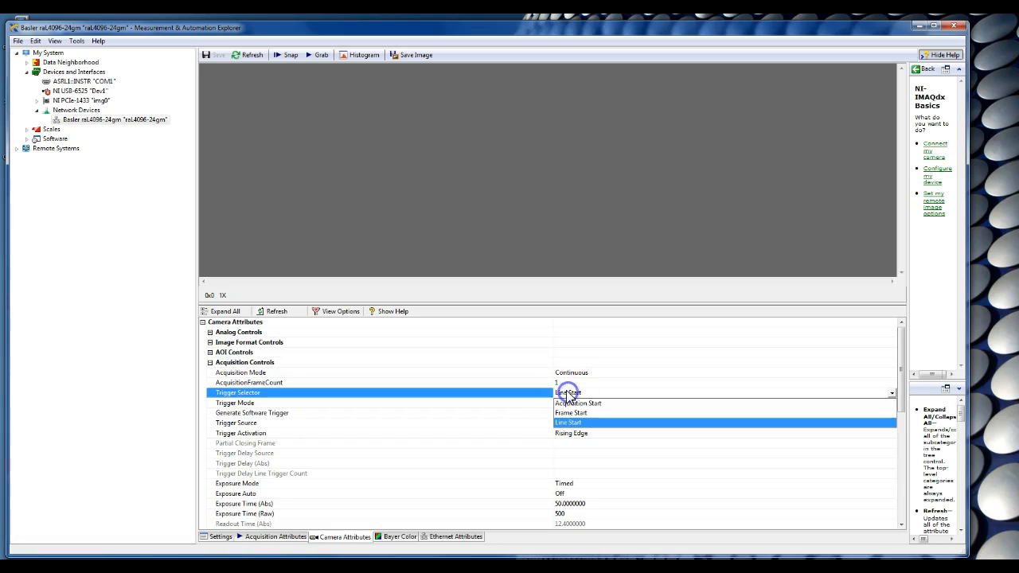
mouse_move(585, 395)
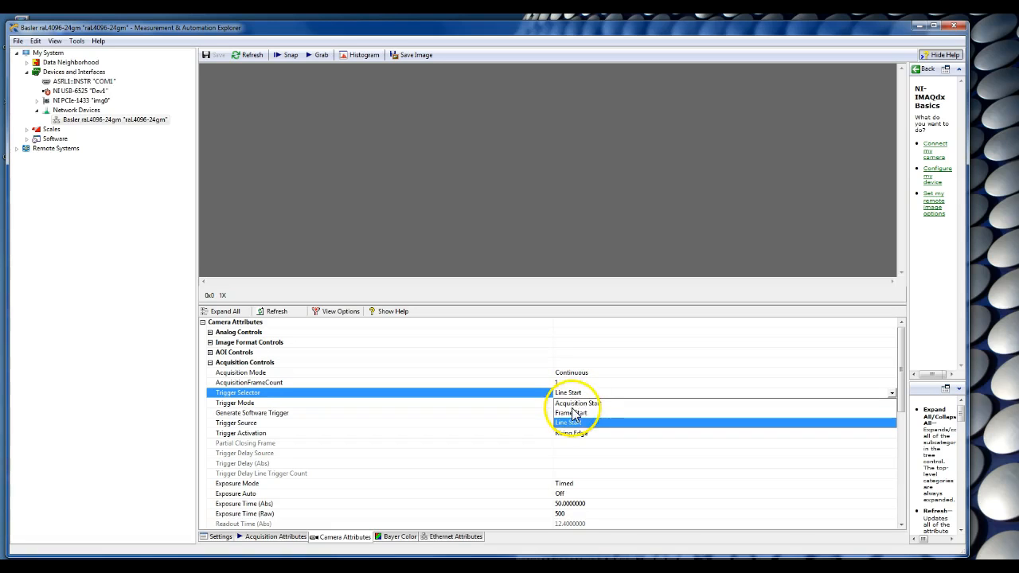
left_click(575, 403)
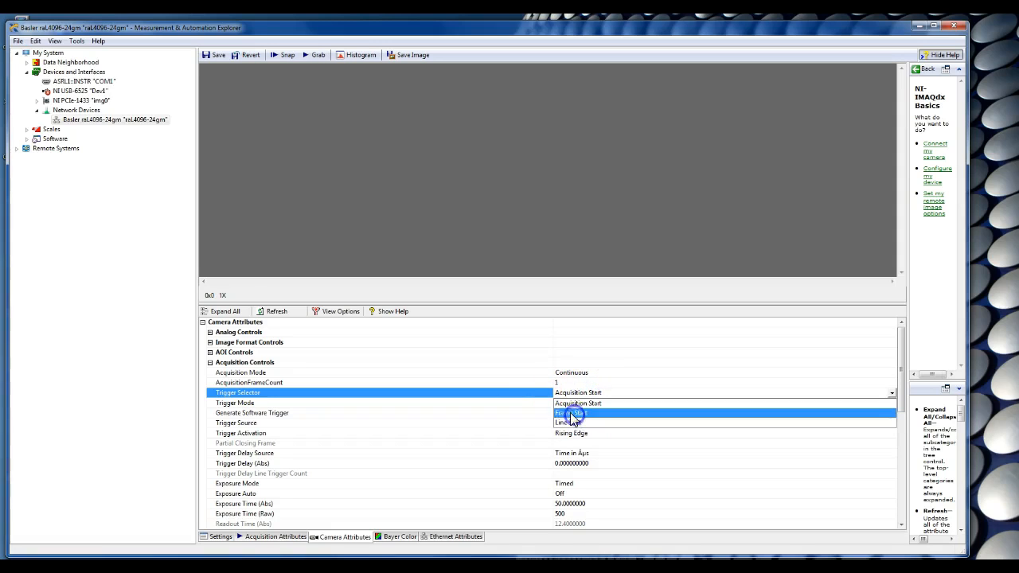
Set Trigger Selector to Frame Start and reopen its dropdown
left_click(567, 413)
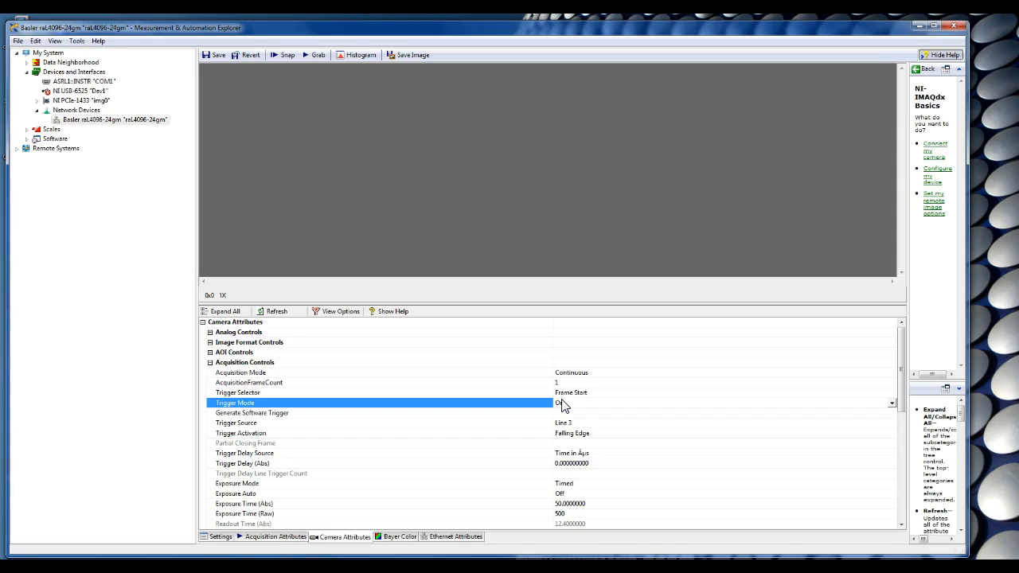
left_click(560, 403)
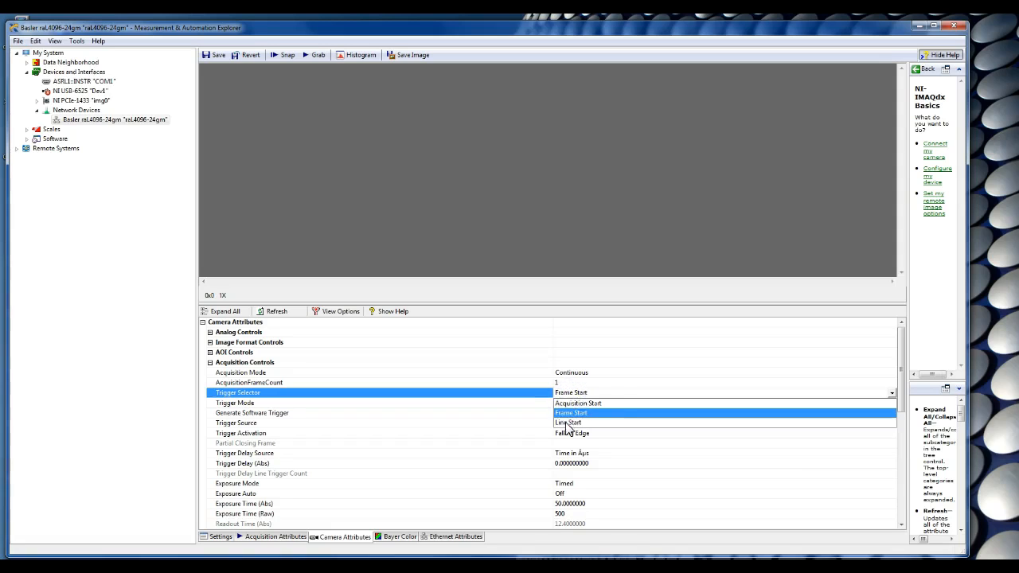
Switch Trigger Selector to Line Start and keep Trigger Mode Off
left_click(569, 423)
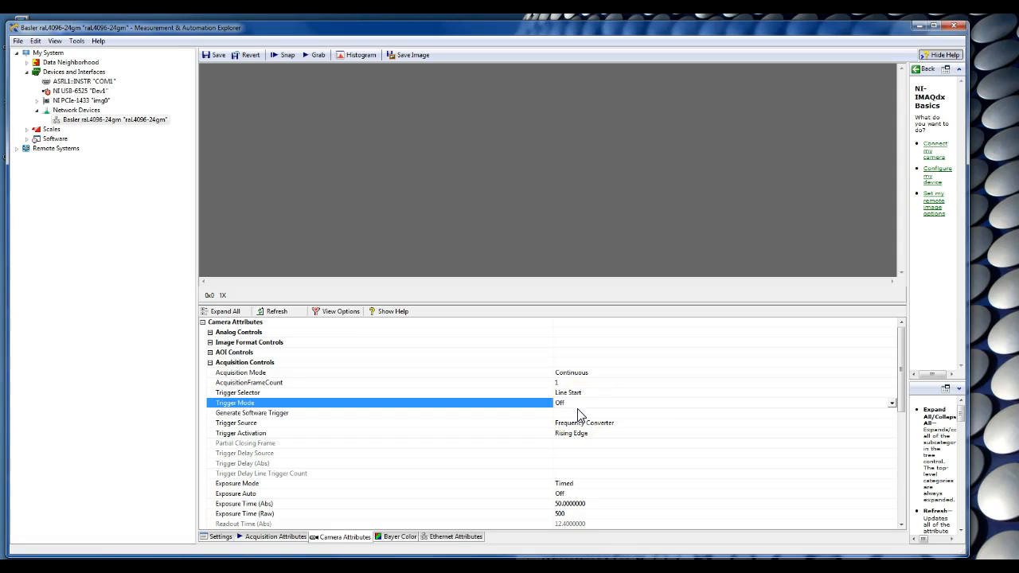
mouse_move(581, 413)
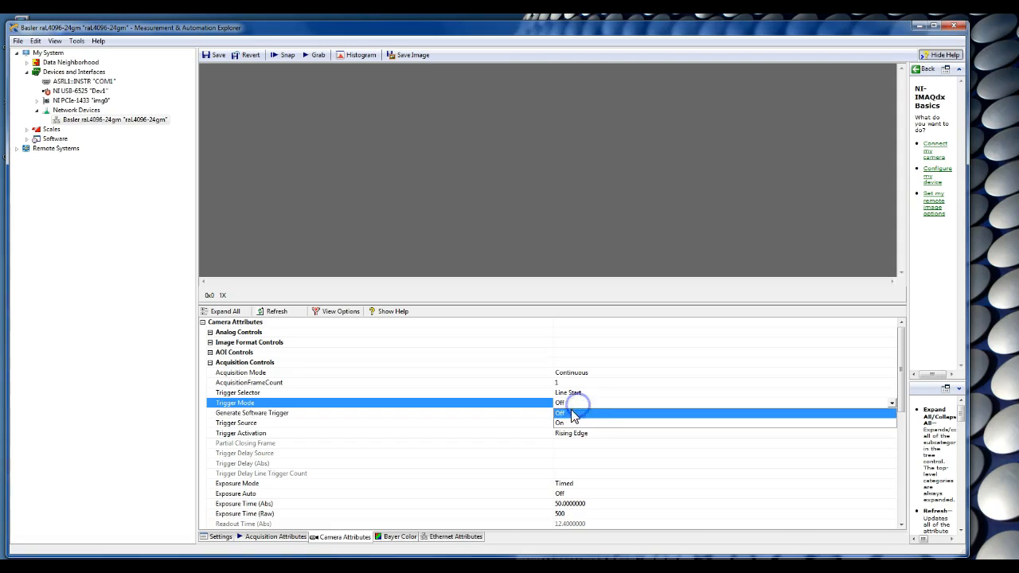
left_click(559, 423)
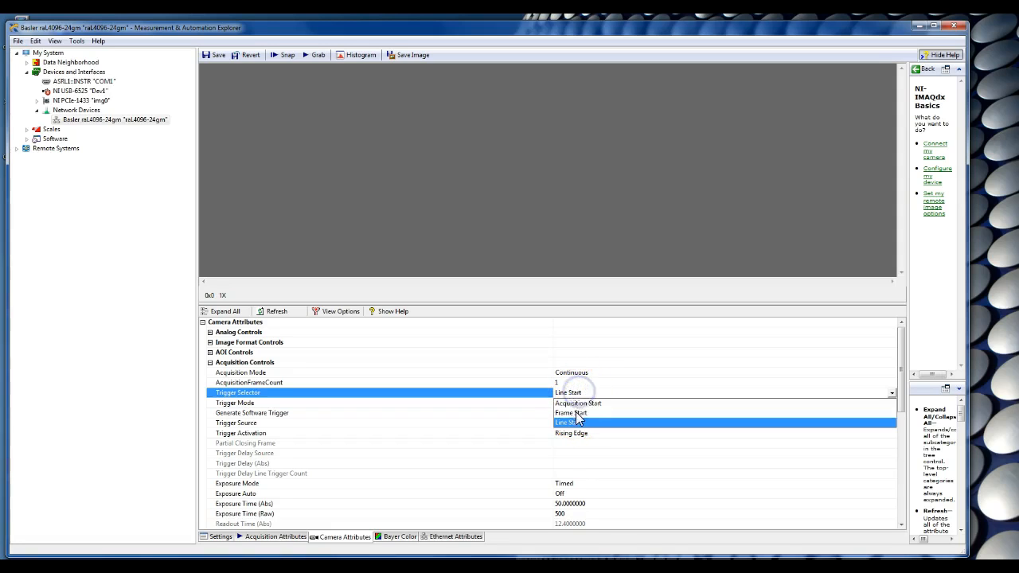
Choose Frame Start again as the trigger selector, showing mode On from Line 3
left_click(572, 412)
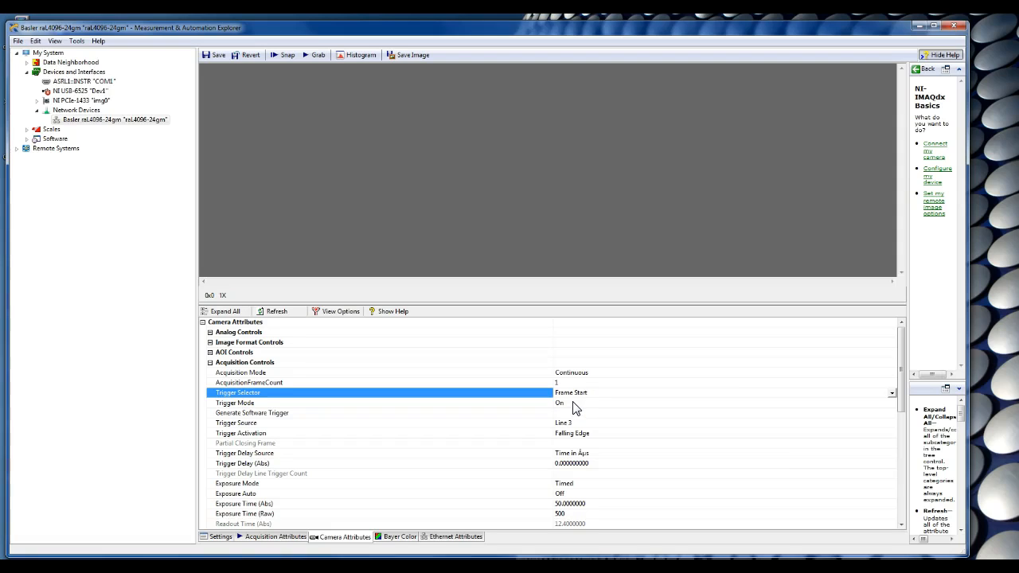
mouse_move(551, 406)
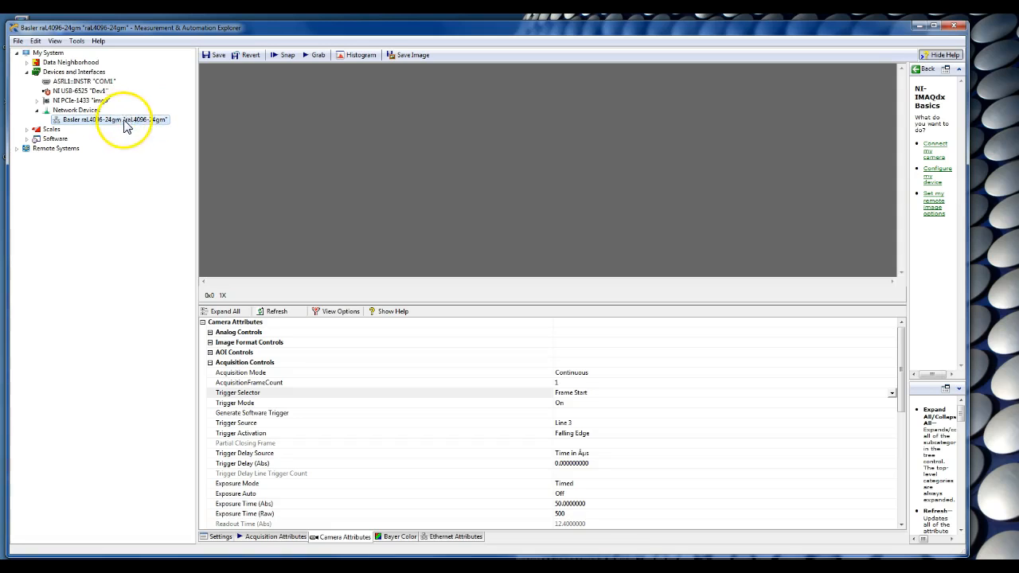
Select the Basler camera entry and open its context menu listing detected cameras
left_click(116, 120)
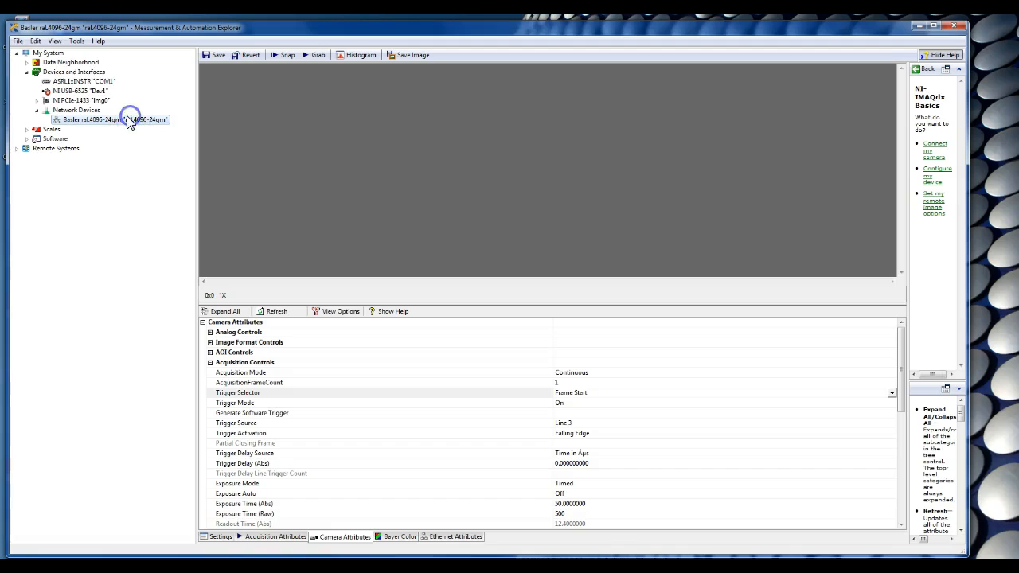
right_click(126, 119)
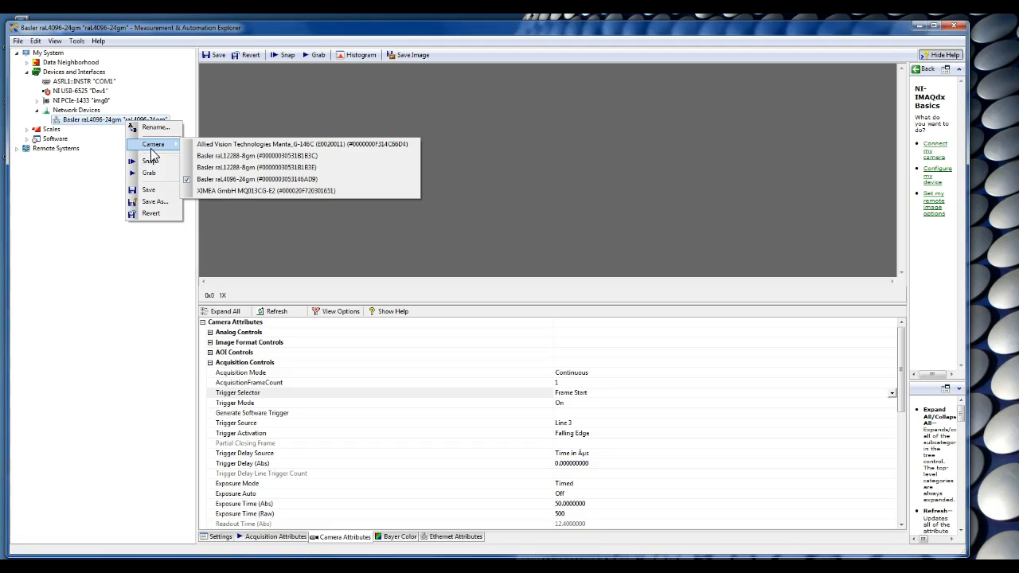
mouse_move(156, 148)
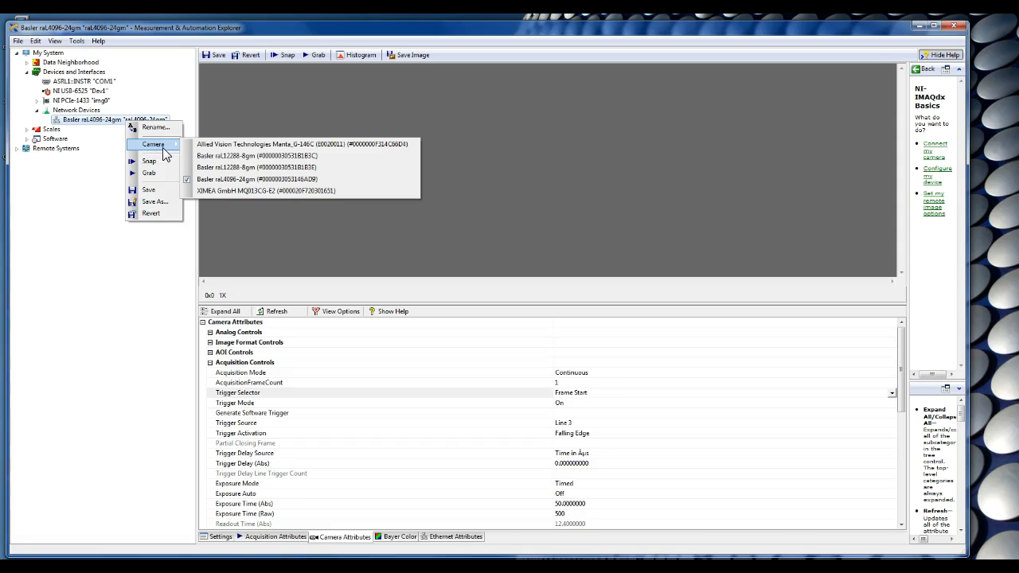
mouse_move(173, 150)
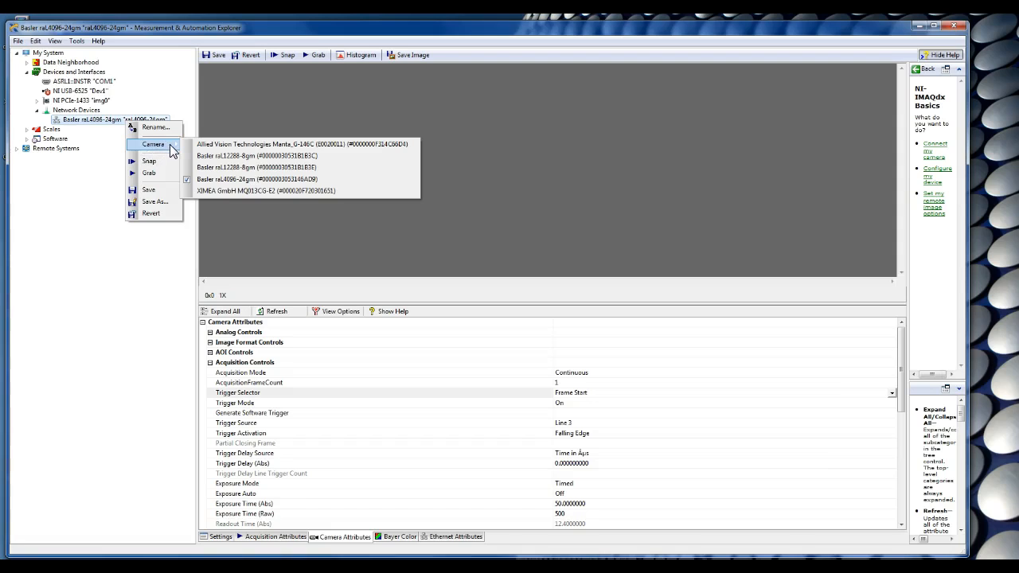
mouse_move(184, 151)
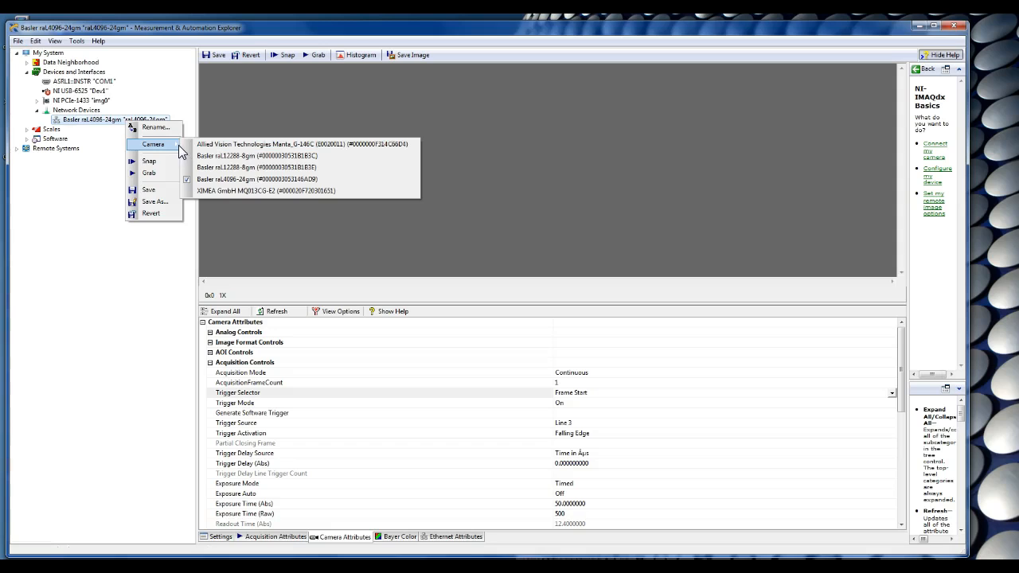